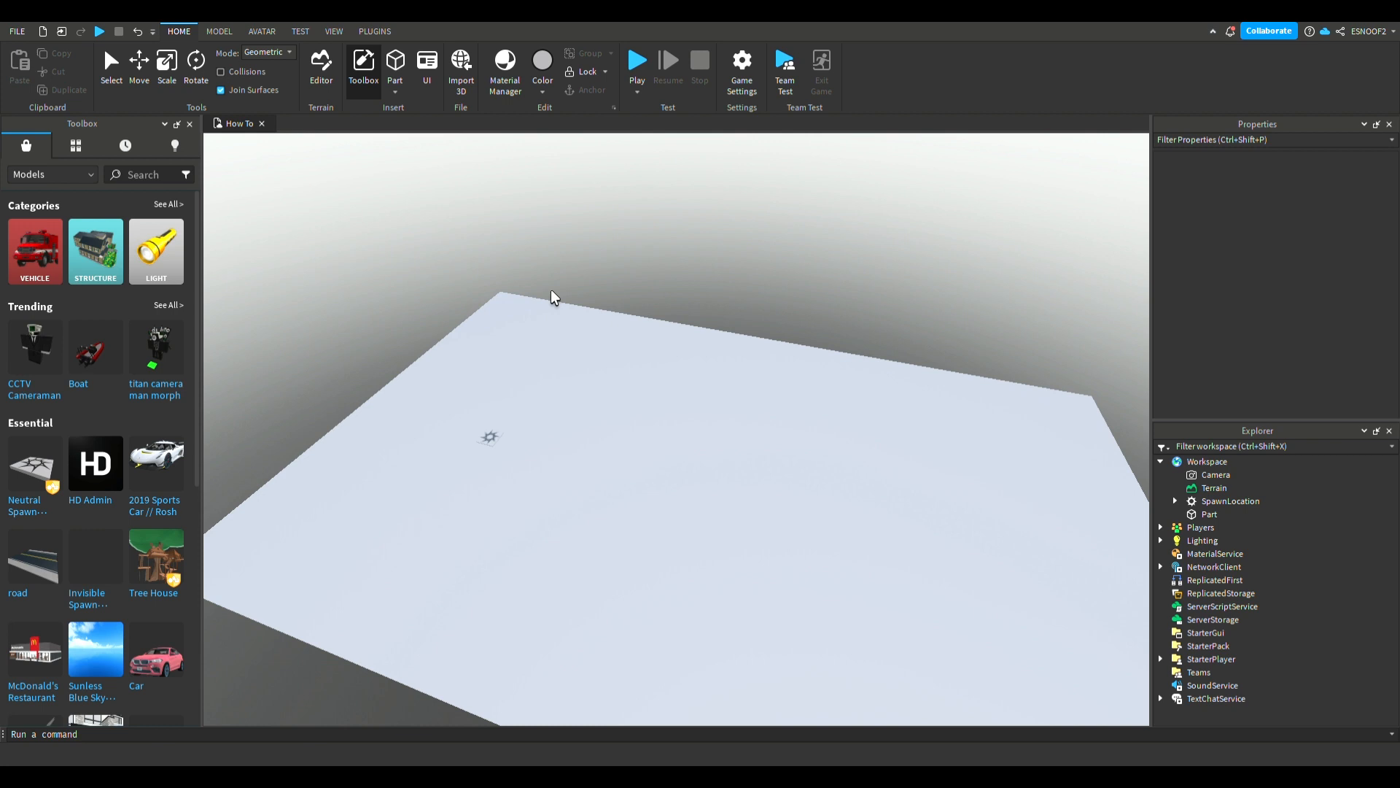
Step: Orbit over the baseplate and insert a new block Part into the workspace
left_click_drag(553, 297, 449, 316)
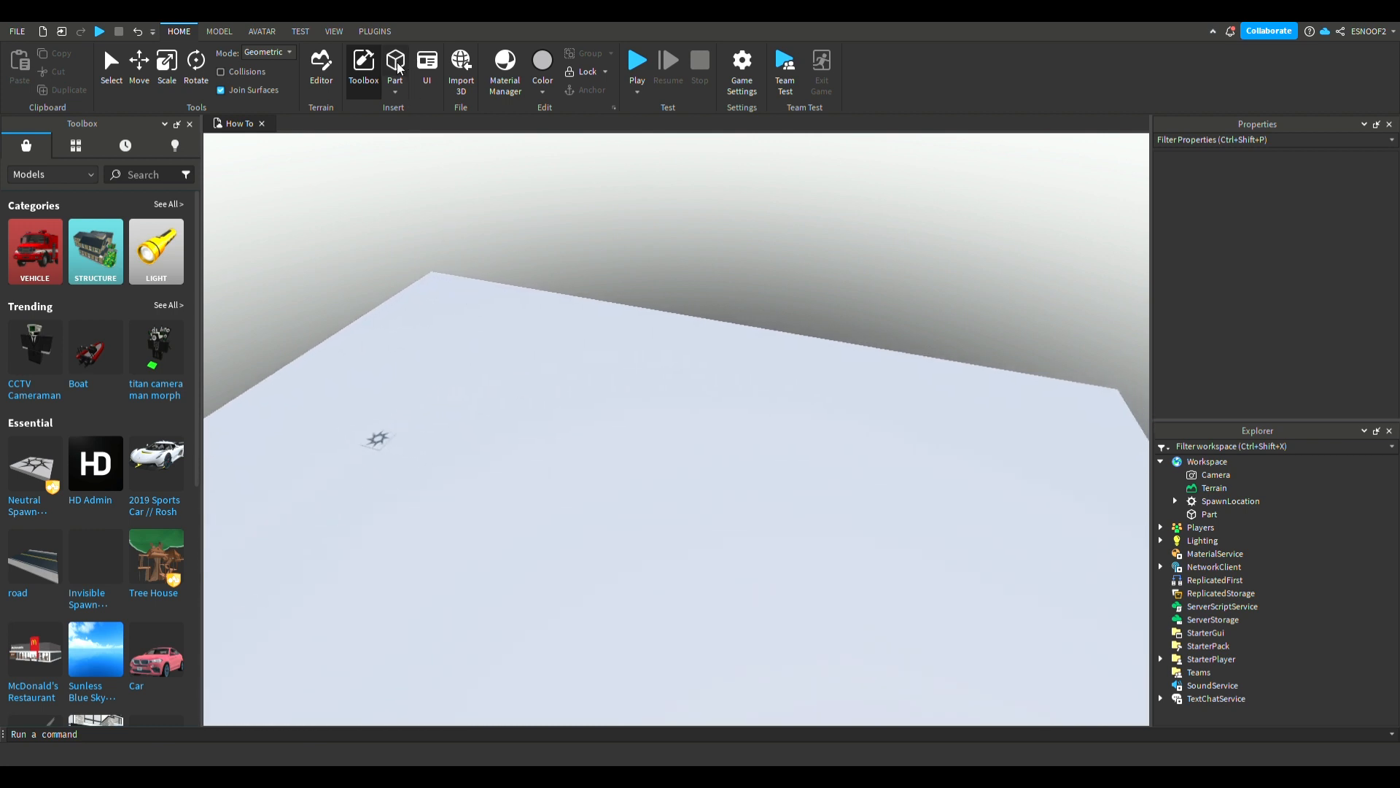
left_click(395, 59)
type("Ch")
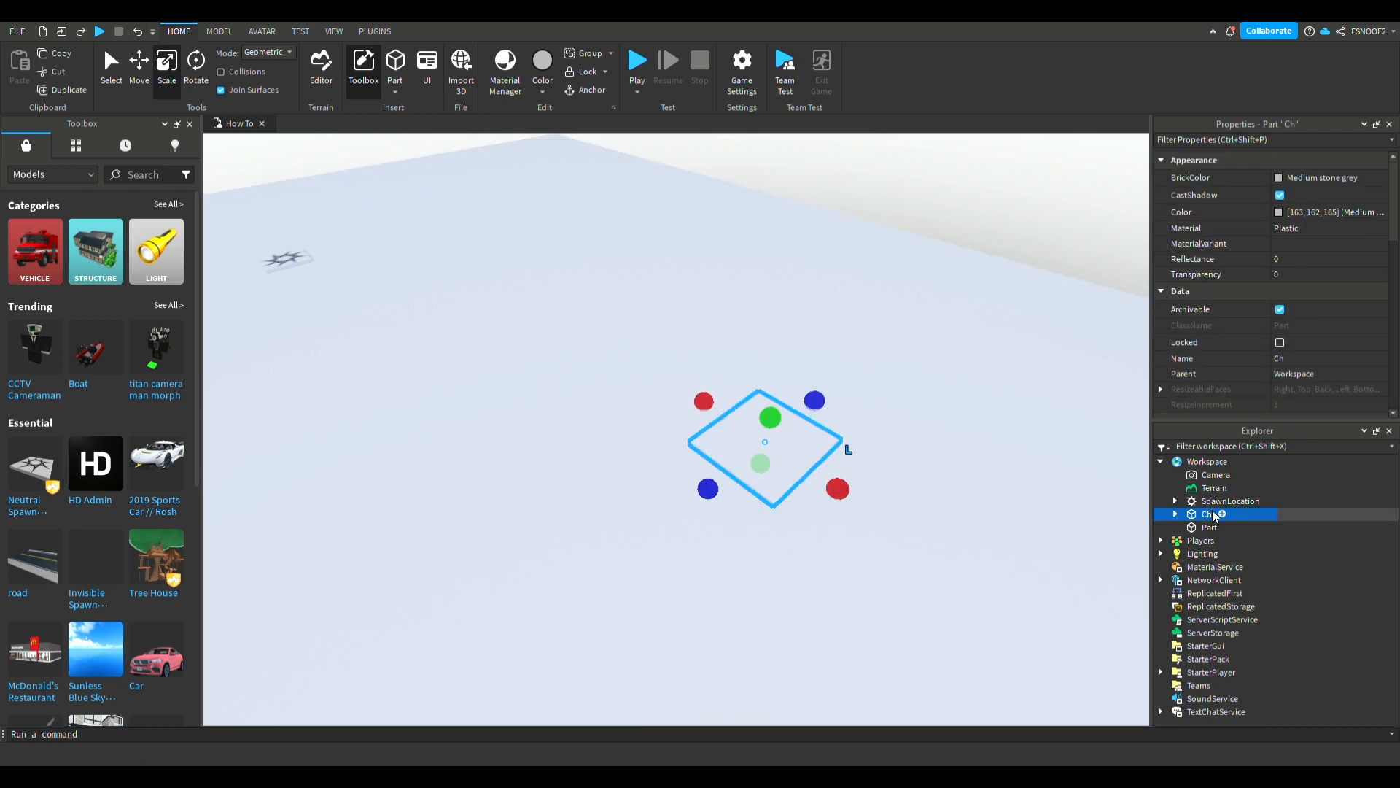
Step: Rename the new part in the Explorer to 'Checkpoint'
double_click(1211, 513)
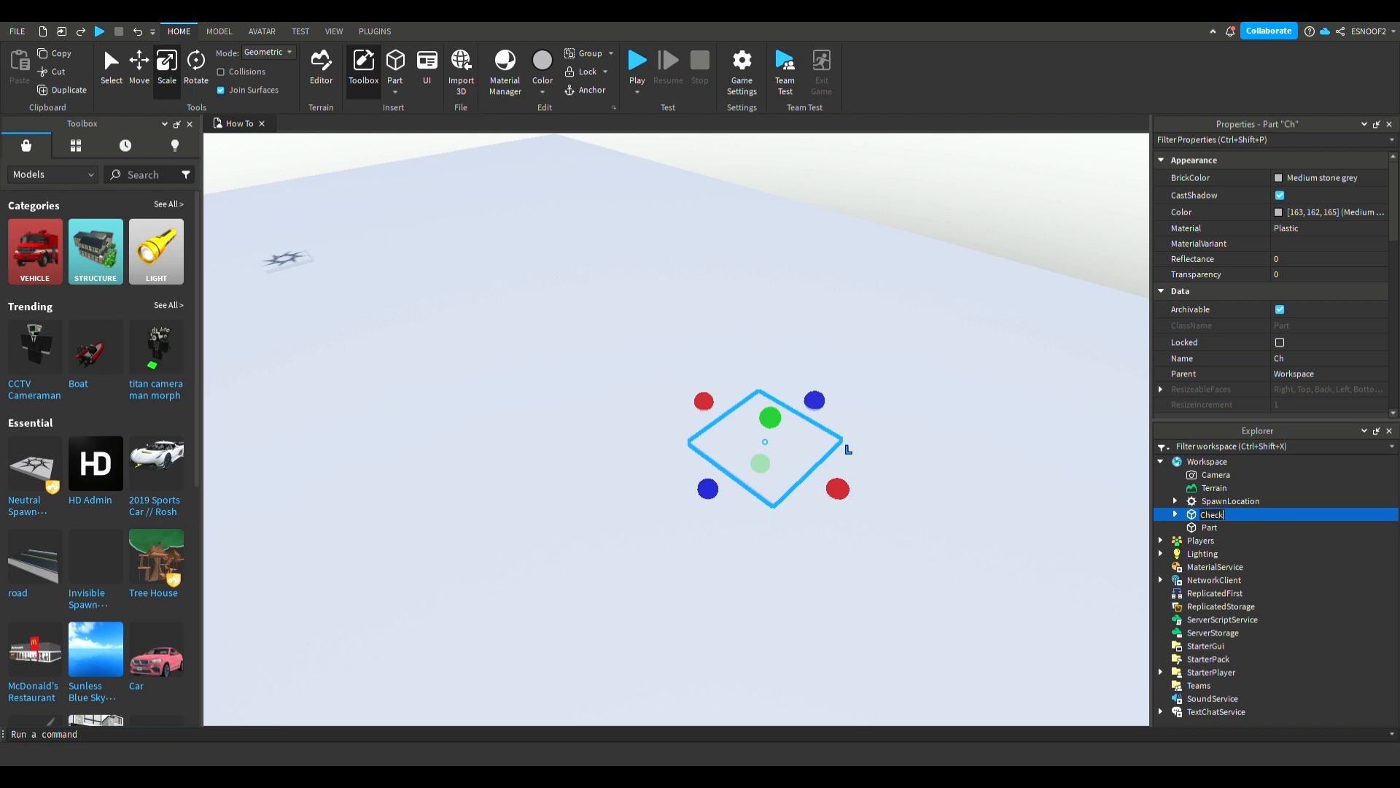
type("point")
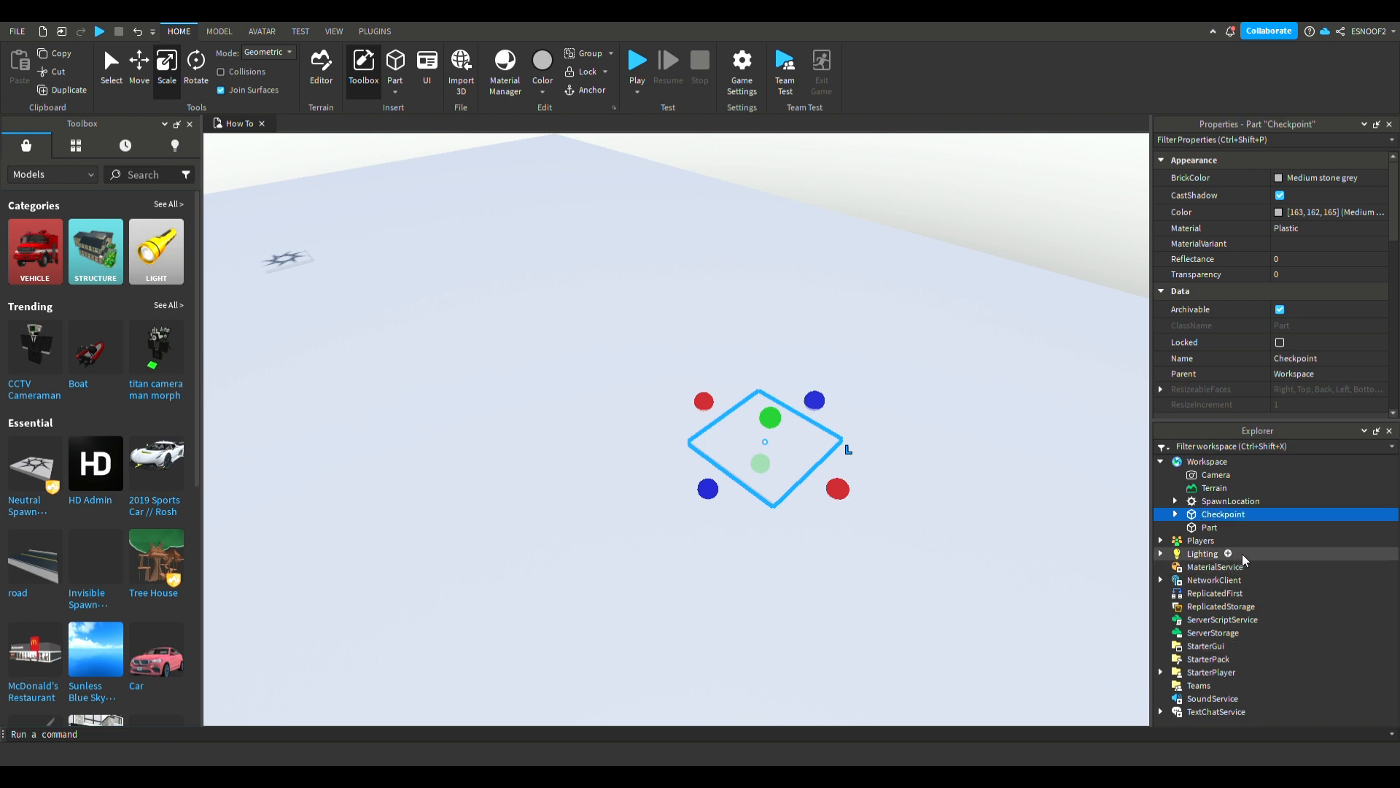
mouse_move(1244, 463)
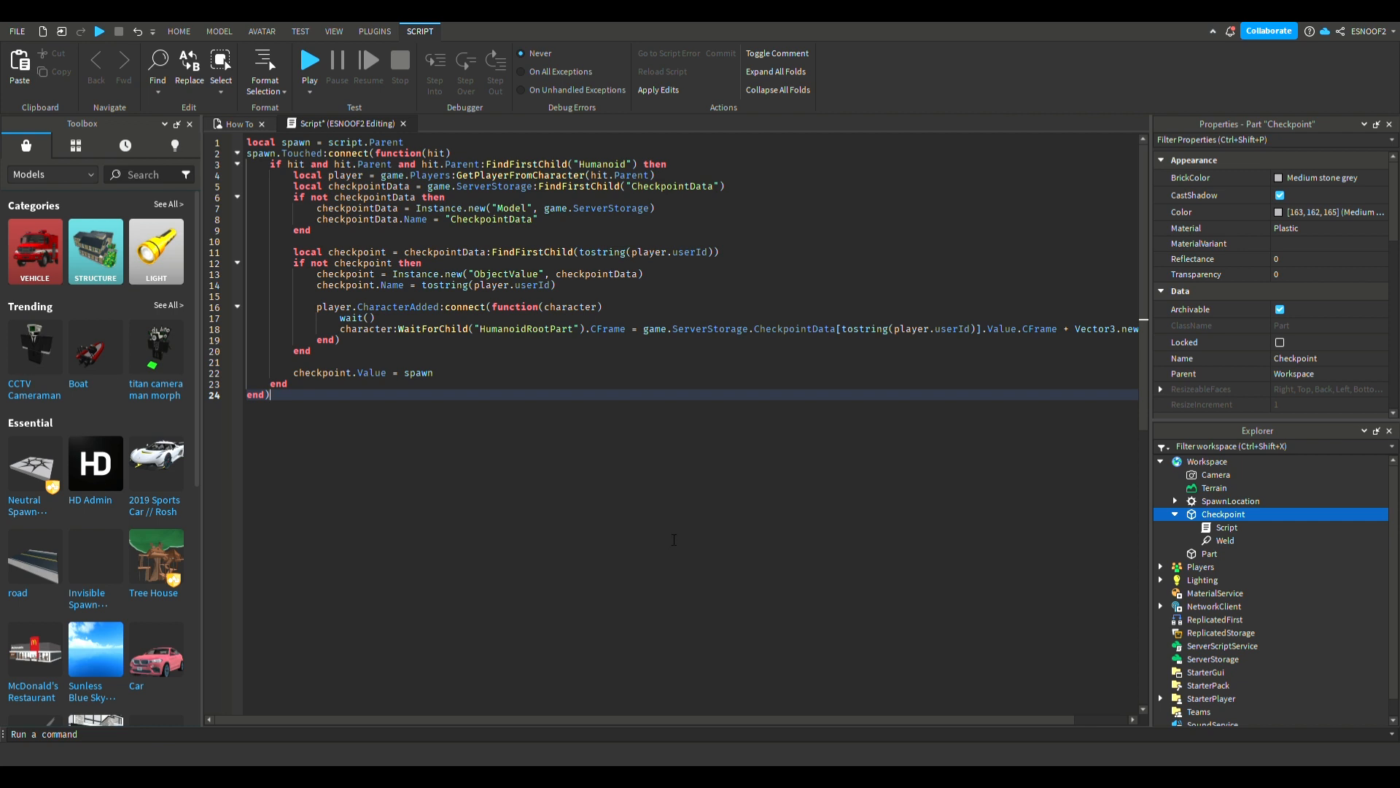
mouse_move(226, 264)
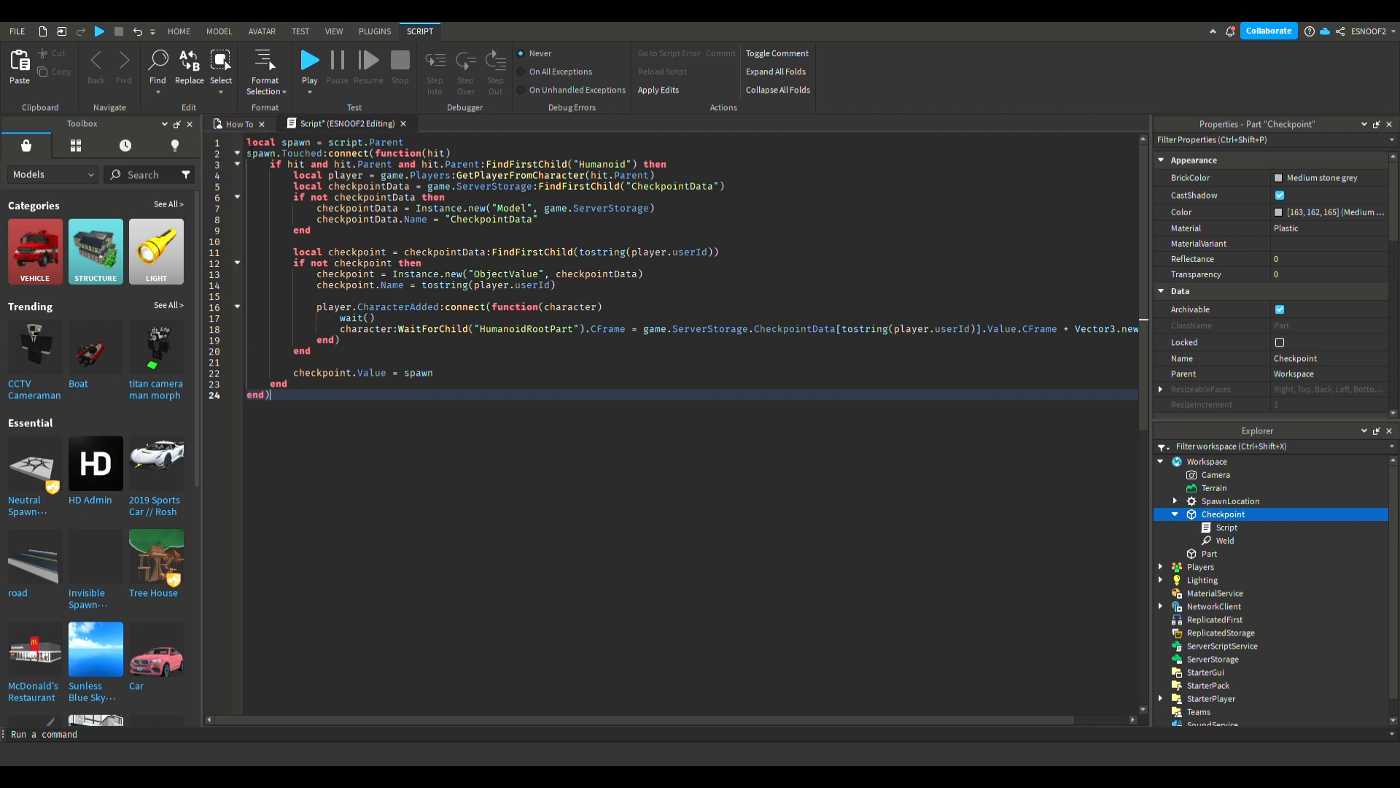
Step: Return to the 3D place view after adding the checkpoint respawn script
left_click(178, 31)
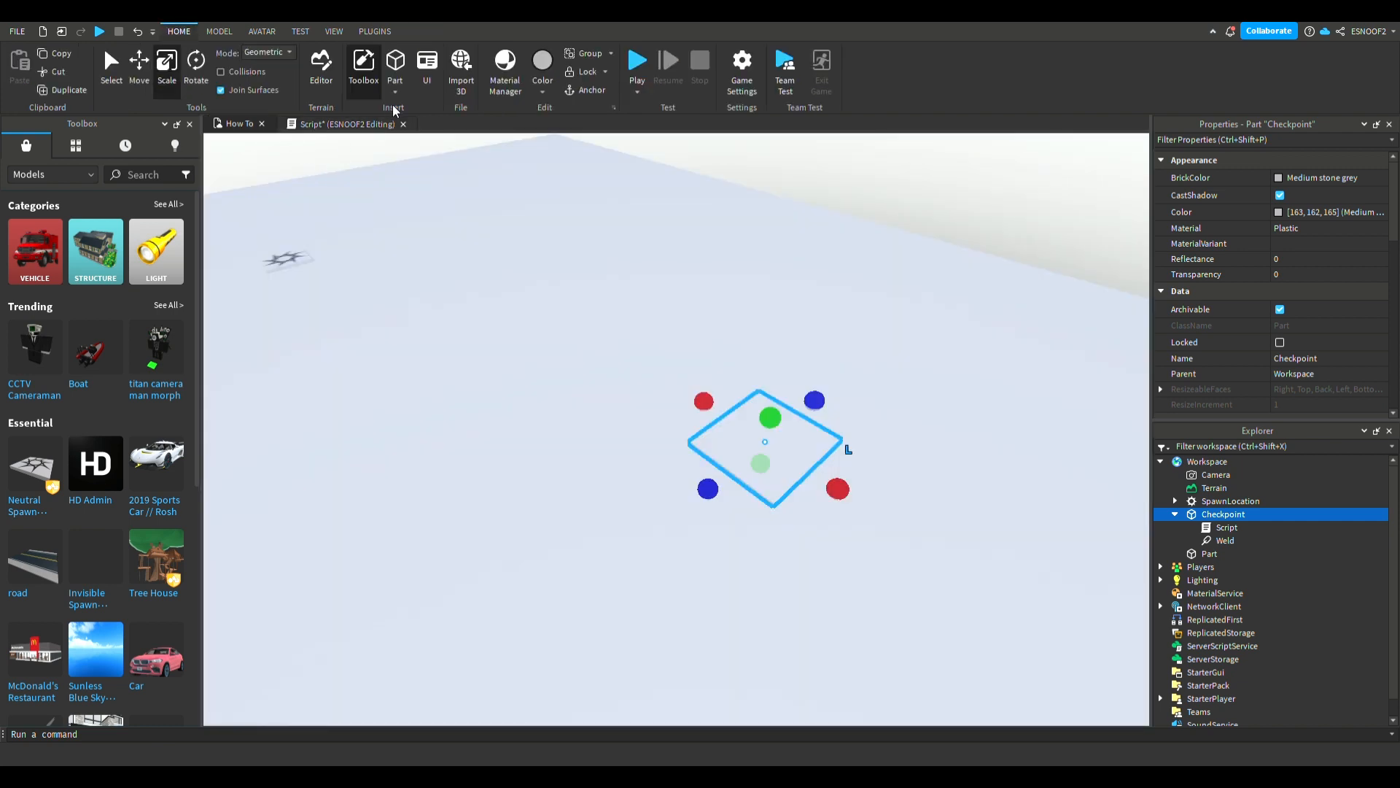
Step: Close the checkpoint script, collapse Checkpoint in the Explorer, and start a play test
left_click(403, 123)
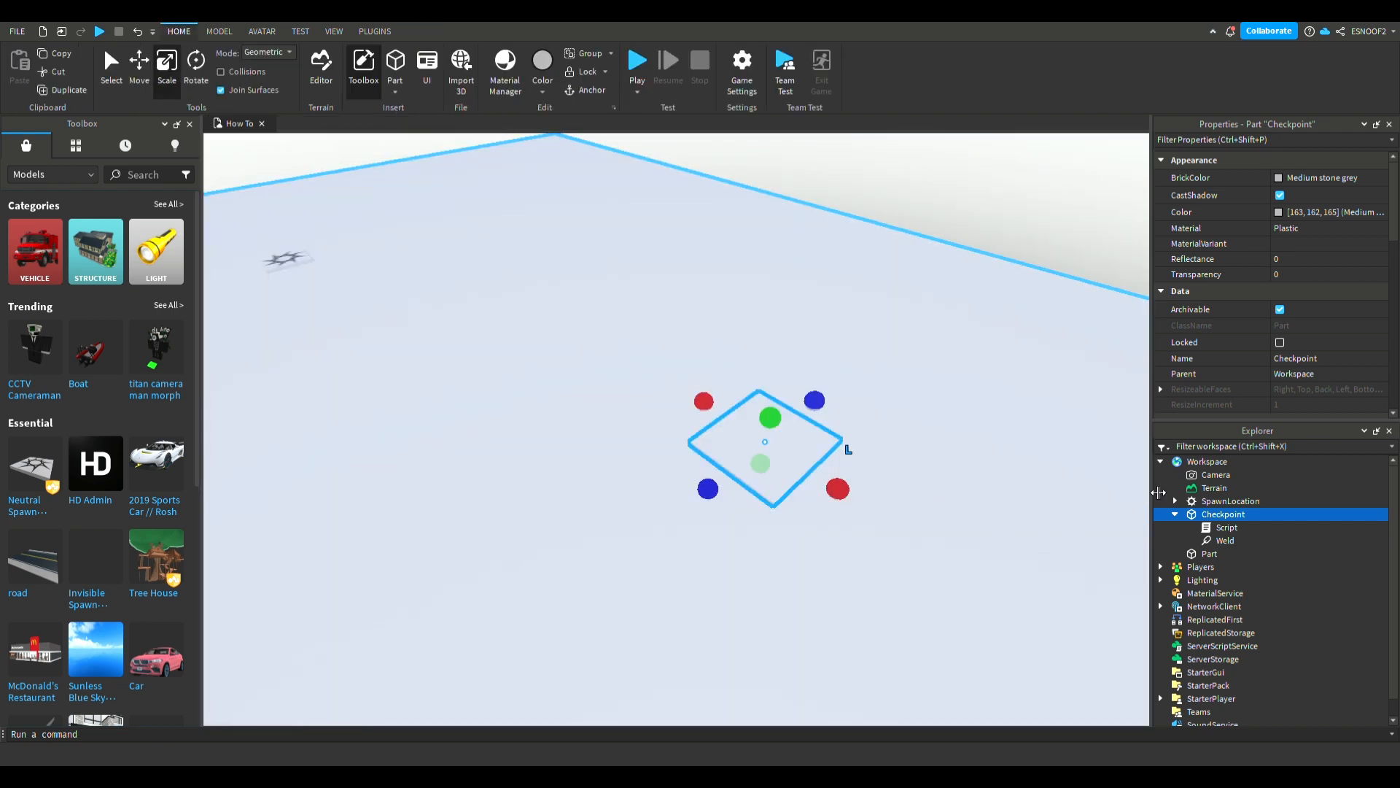
left_click(1174, 514)
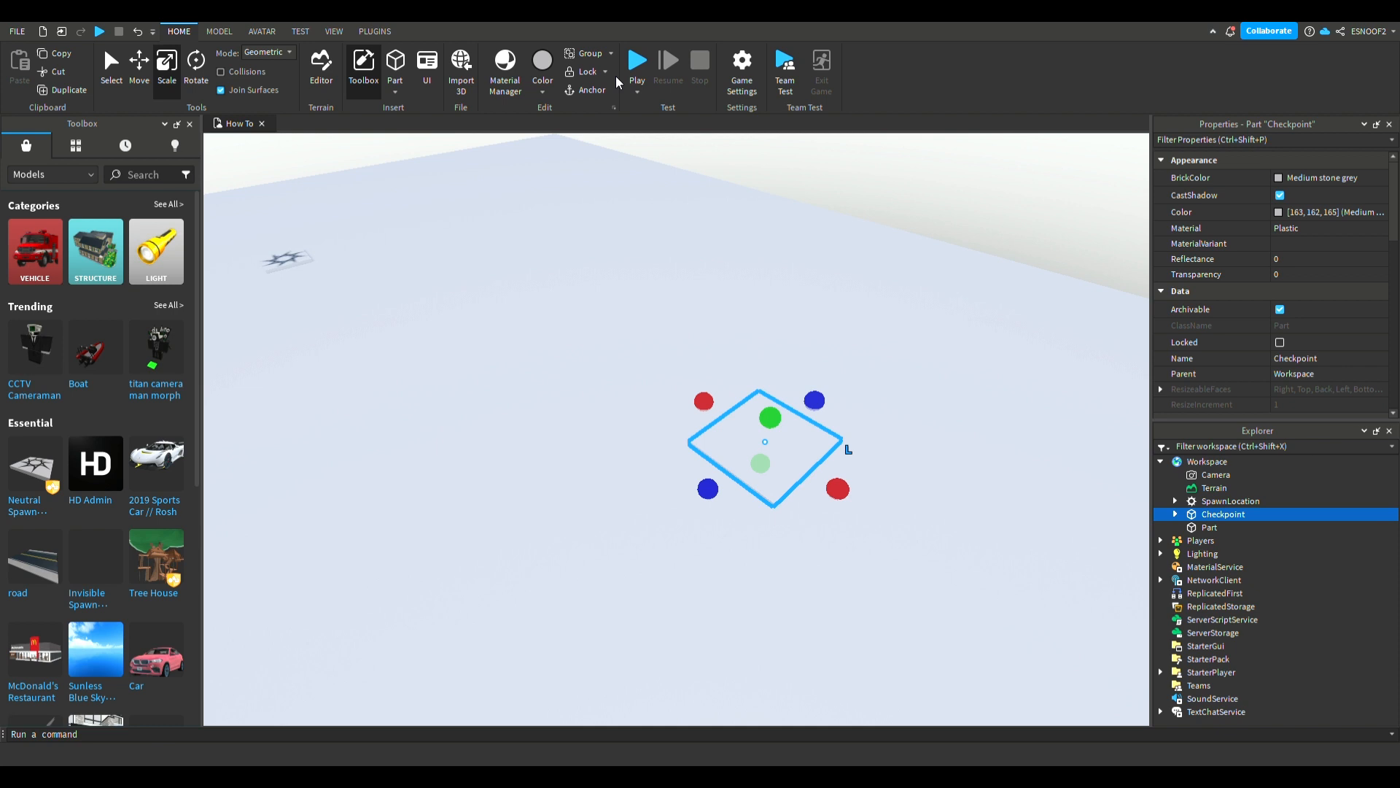
left_click(636, 59)
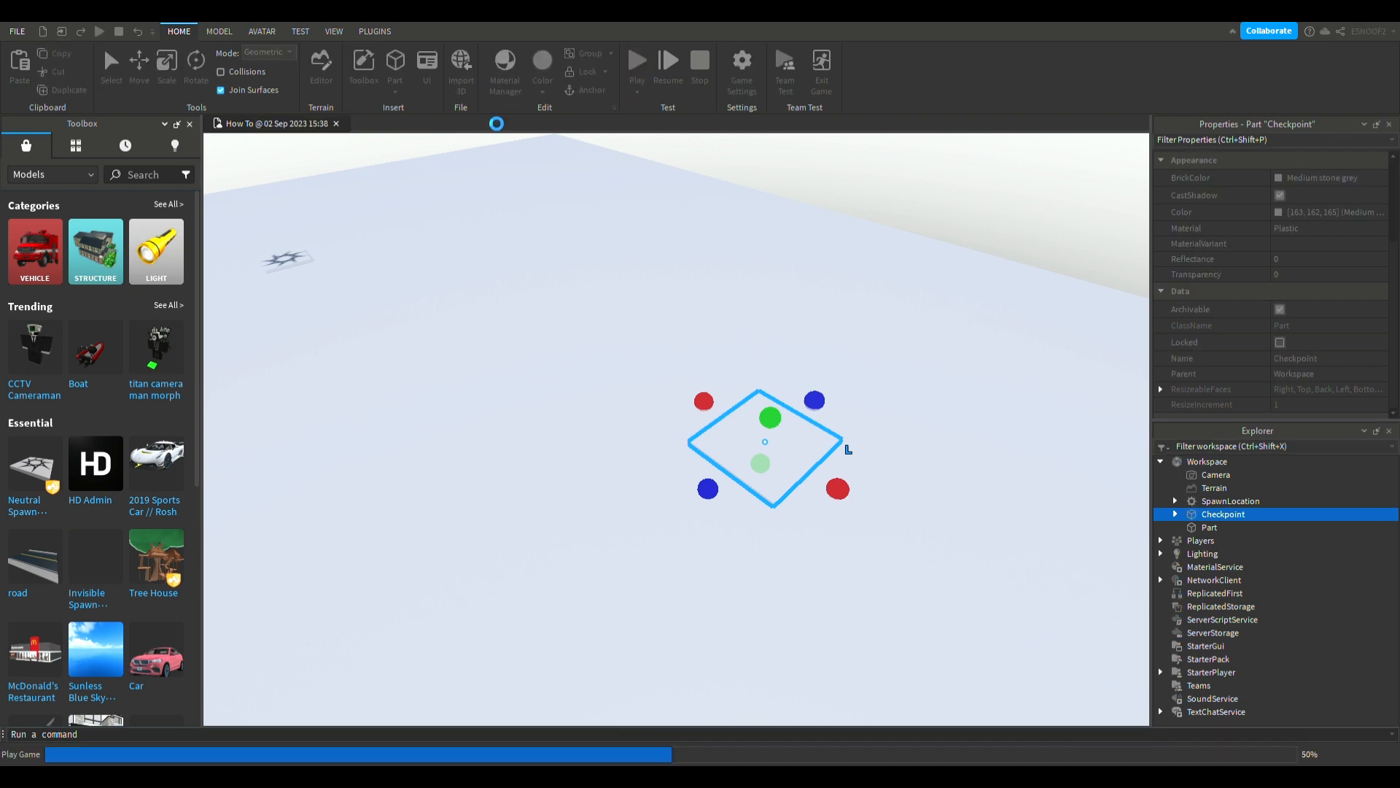
left_click(636, 59)
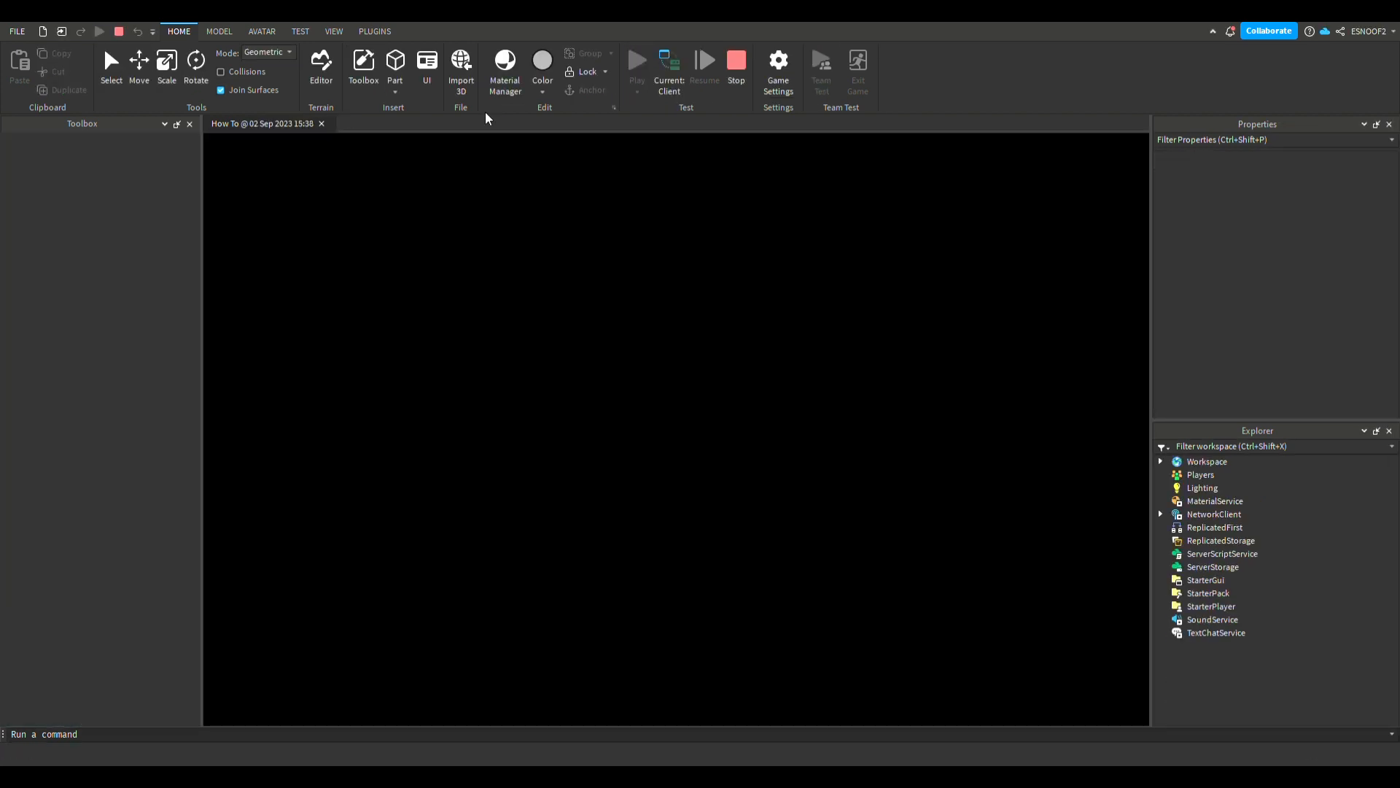
Step: Once the play test loads, bring up the Reset Character confirmation prompt
left_click(362, 67)
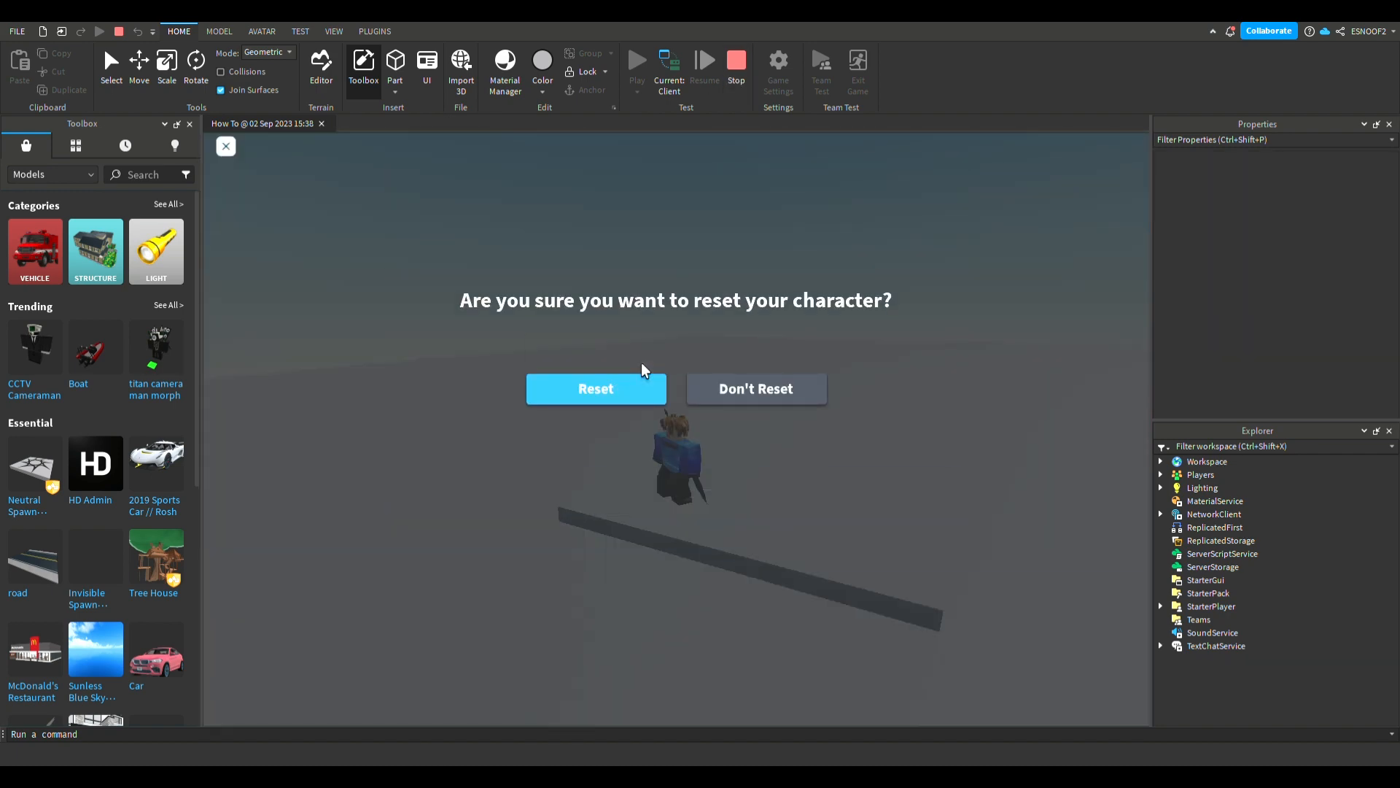
Step: Confirm Reset and let the avatar respawn on the Checkpoint part
left_click(595, 388)
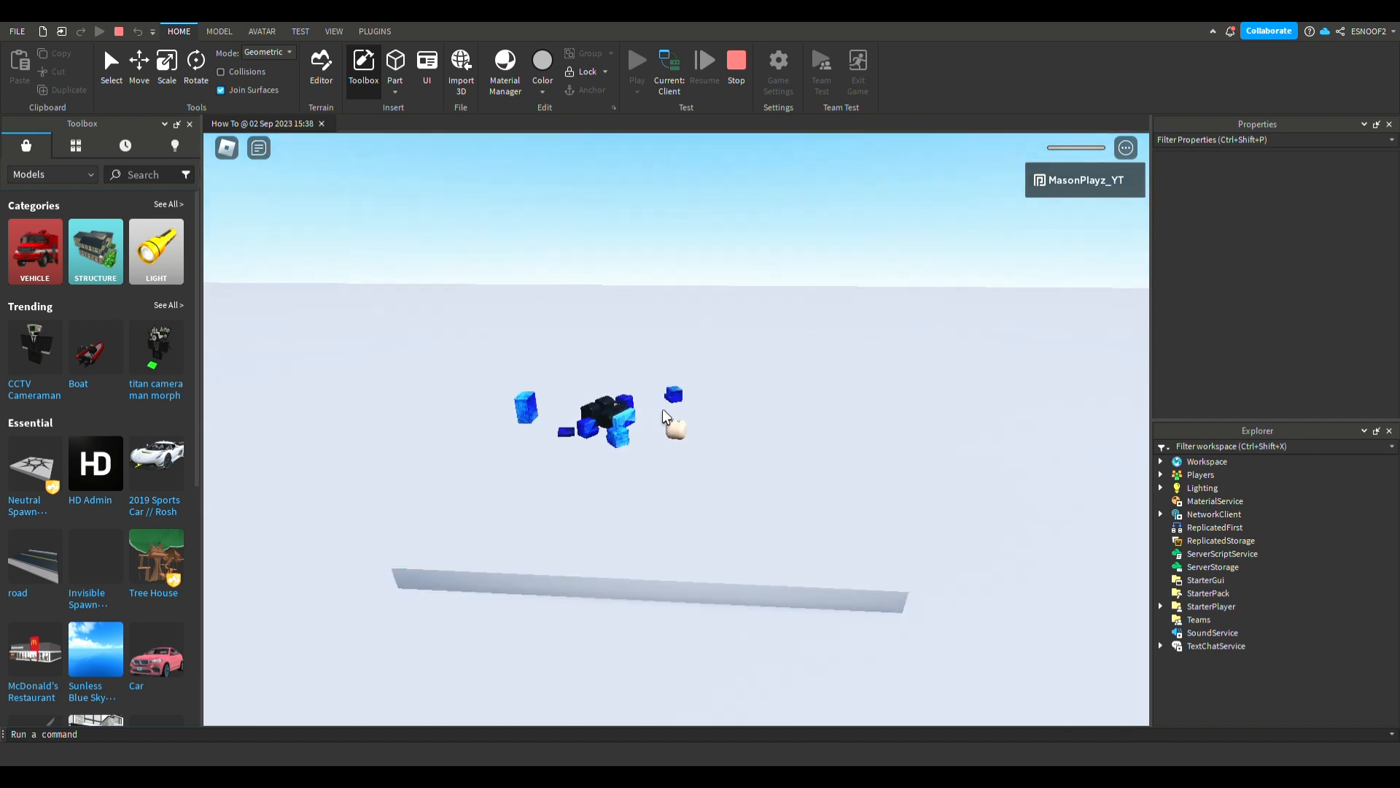
left_click(637, 60)
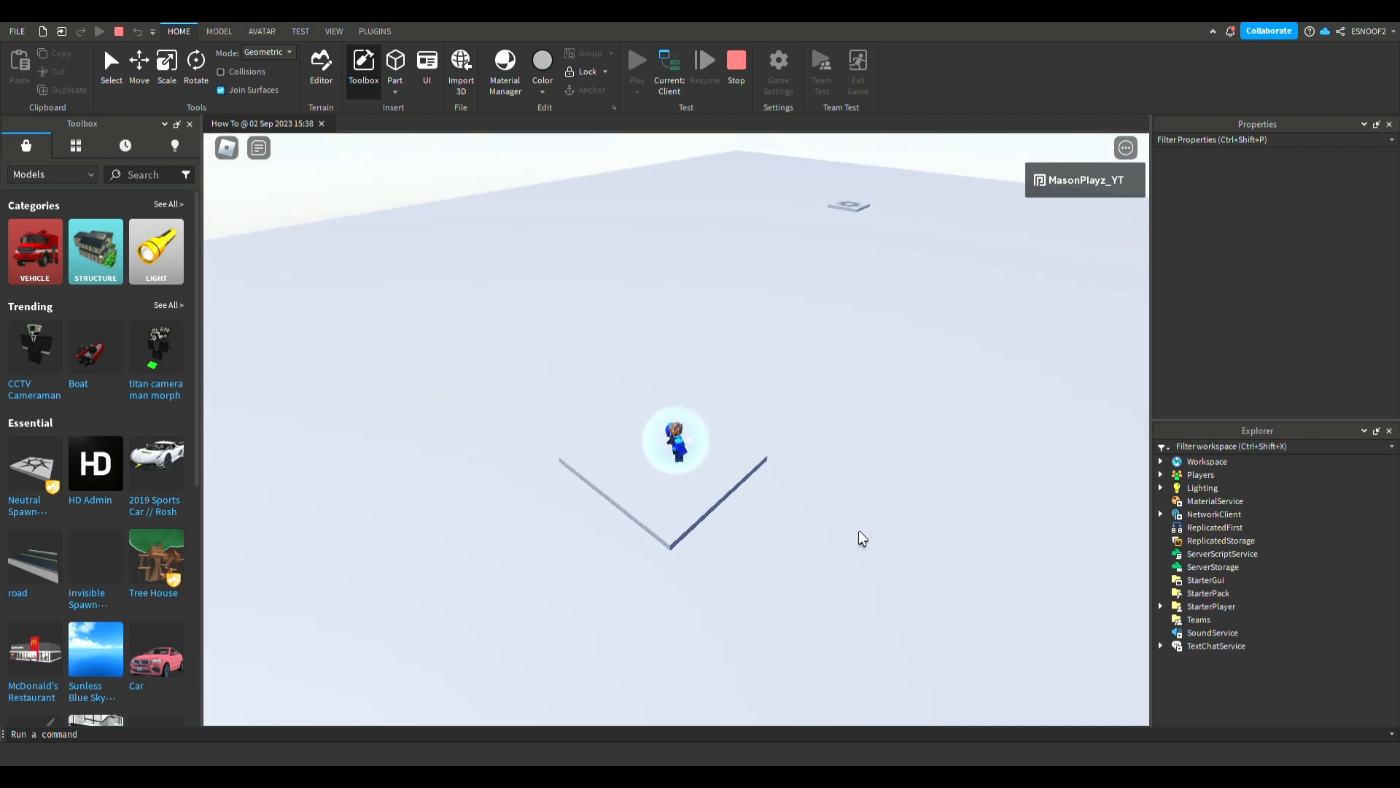
mouse_move(751, 426)
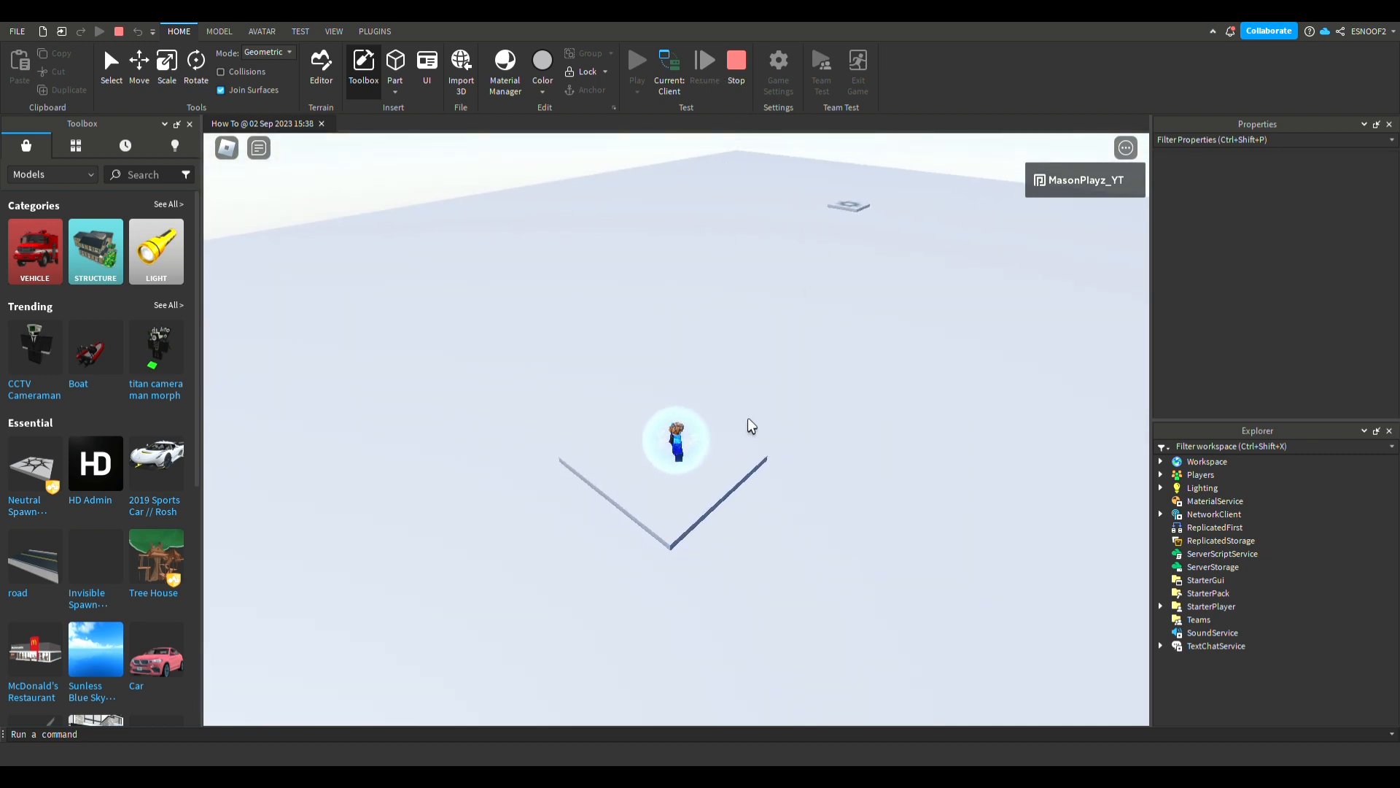